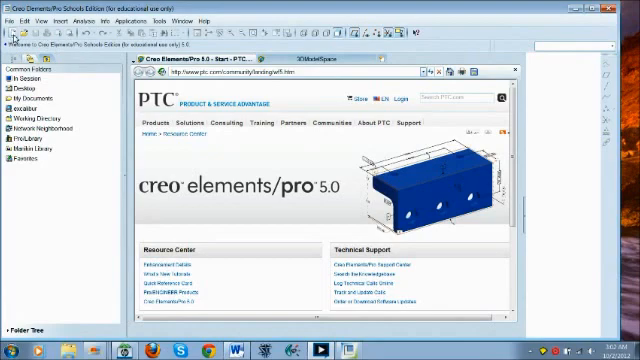
Start a new Sketch-type file named four_bar from File > New
{"action": "left_click", "coordinate": [12, 20]}
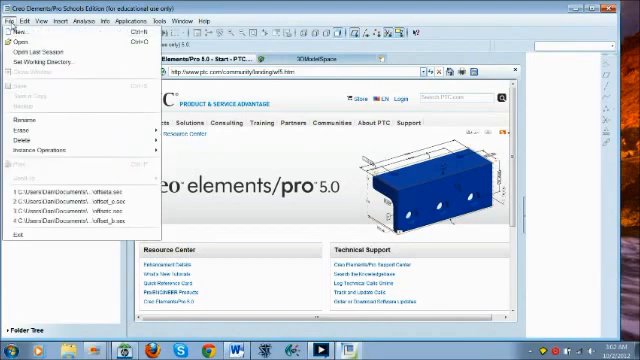
{"action": "left_click", "coordinate": [18, 34]}
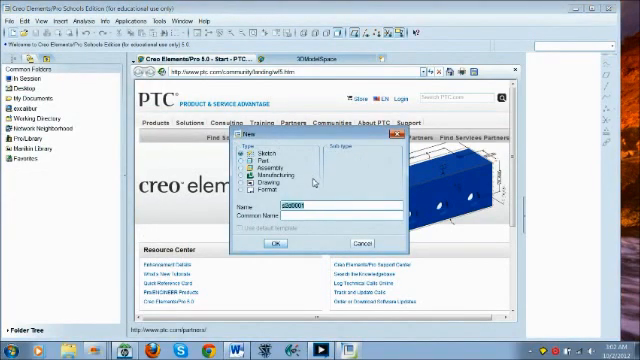
{"action": "mouse_move", "coordinate": [340, 236]}
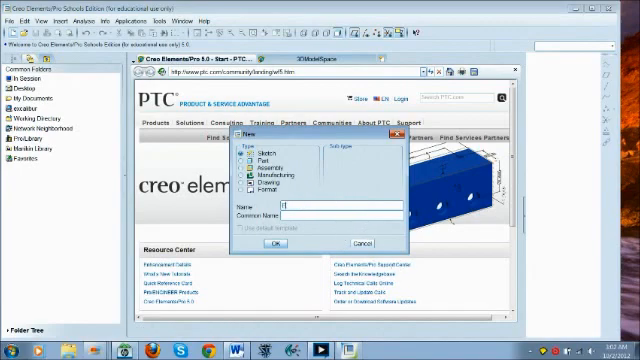
{"action": "type", "text": "four_bar"}
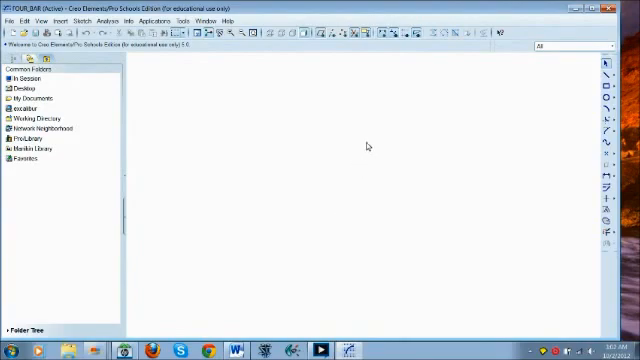
{"action": "mouse_move", "coordinate": [566, 84]}
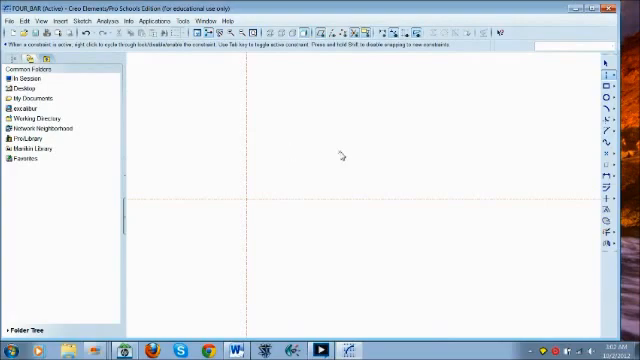
{"action": "mouse_move", "coordinate": [292, 132]}
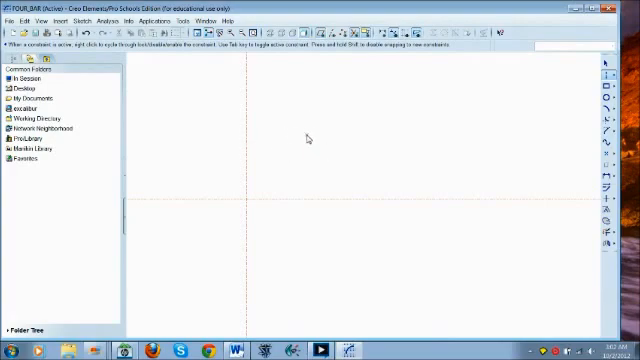
{"action": "mouse_move", "coordinate": [322, 124]}
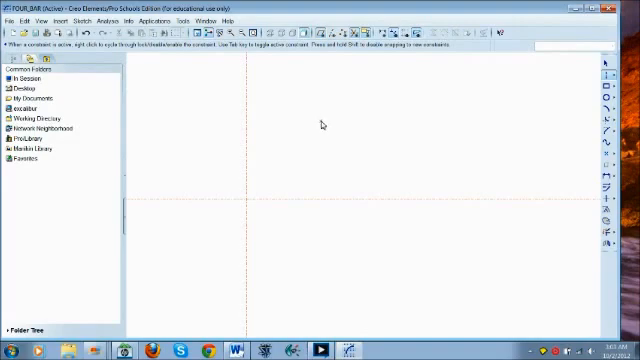
{"action": "mouse_move", "coordinate": [318, 128]}
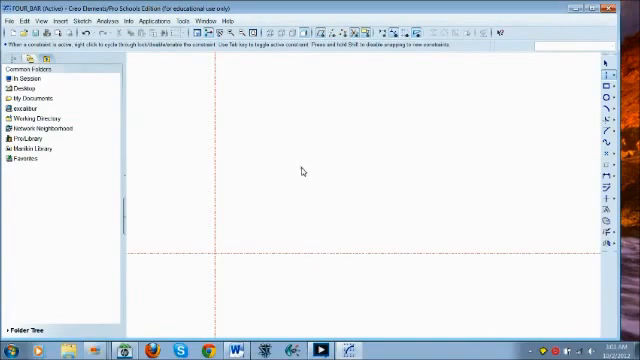
{"action": "mouse_move", "coordinate": [312, 160]}
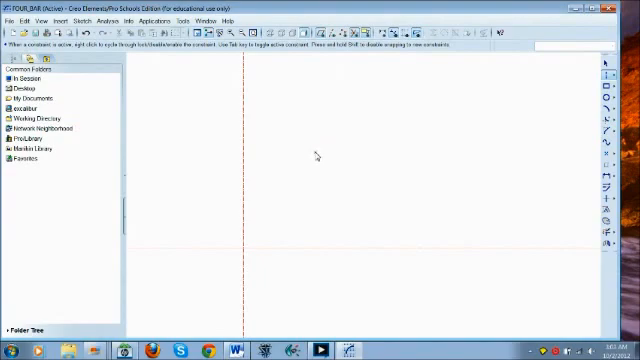
{"action": "mouse_move", "coordinate": [316, 204]}
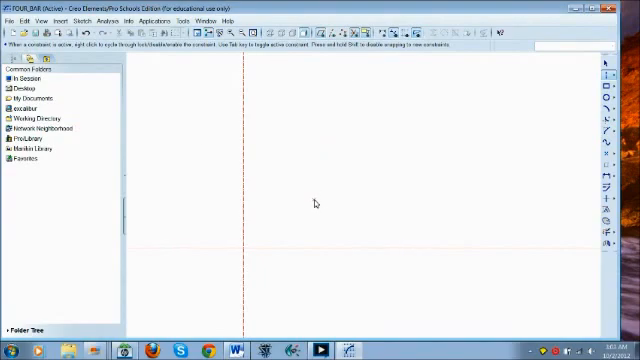
{"action": "mouse_move", "coordinate": [316, 206]}
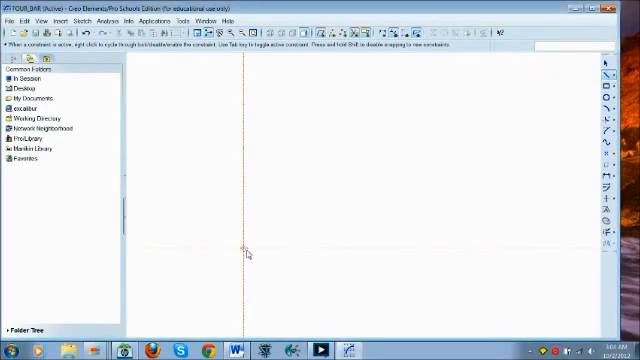
{"action": "left_click_drag", "start_coordinate": [244, 252], "coordinate": [288, 236]}
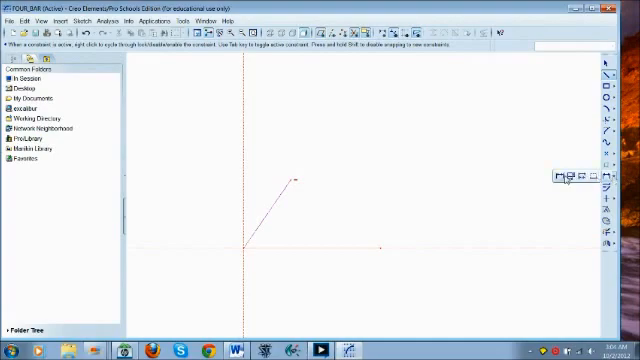
{"action": "mouse_move", "coordinate": [564, 176]}
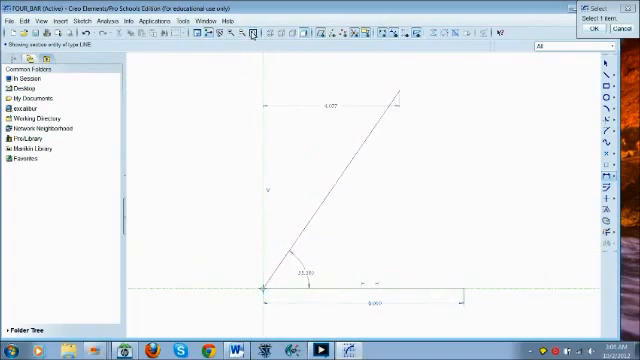
{"action": "mouse_move", "coordinate": [332, 162]}
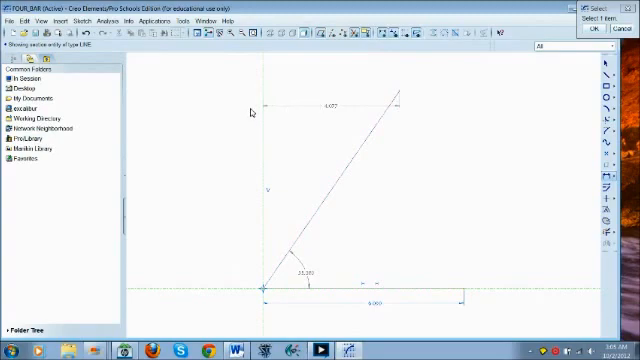
{"action": "mouse_move", "coordinate": [318, 168]}
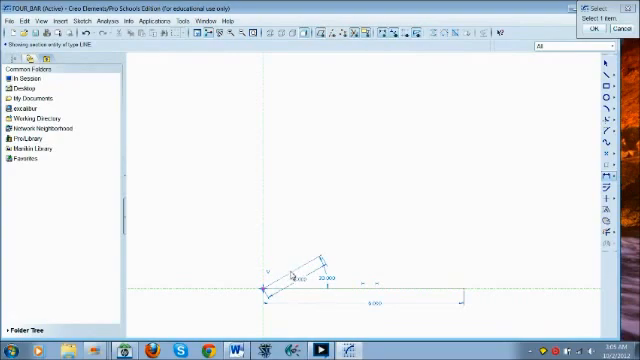
{"action": "mouse_move", "coordinate": [540, 224]}
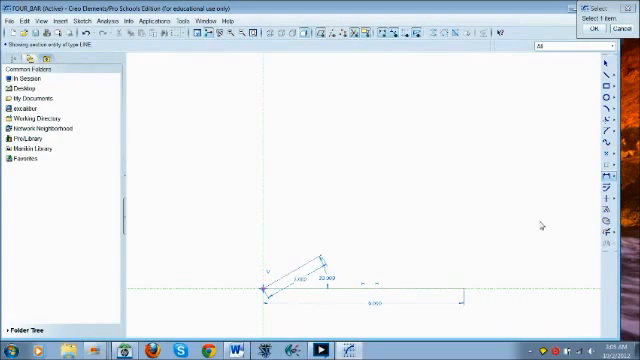
{"action": "mouse_move", "coordinate": [520, 224]}
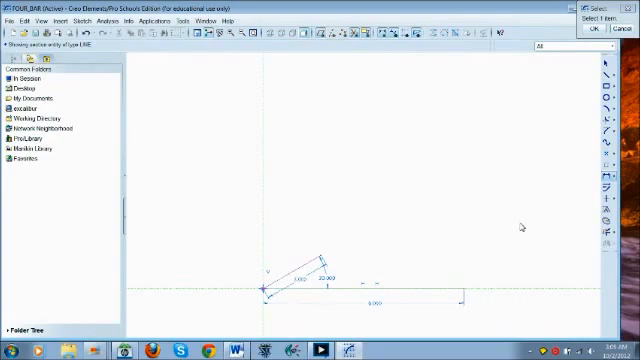
{"action": "mouse_move", "coordinate": [308, 240]}
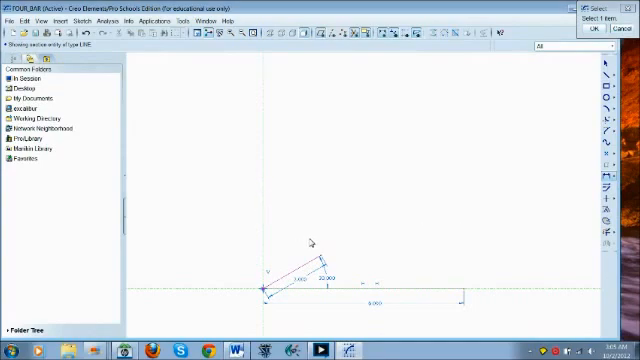
{"action": "mouse_move", "coordinate": [320, 312]}
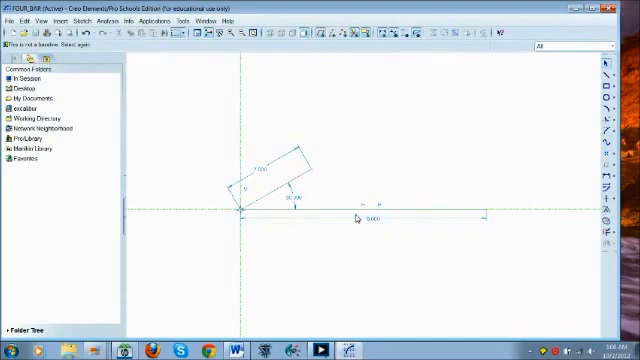
{"action": "mouse_move", "coordinate": [388, 168]}
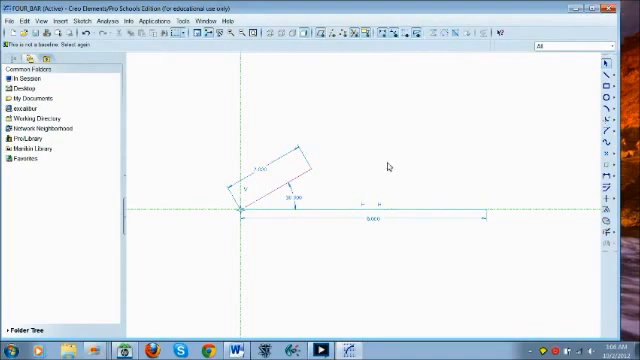
{"action": "mouse_move", "coordinate": [332, 164]}
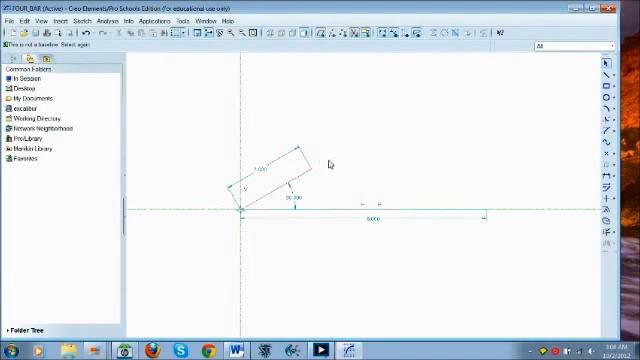
{"action": "mouse_move", "coordinate": [400, 174]}
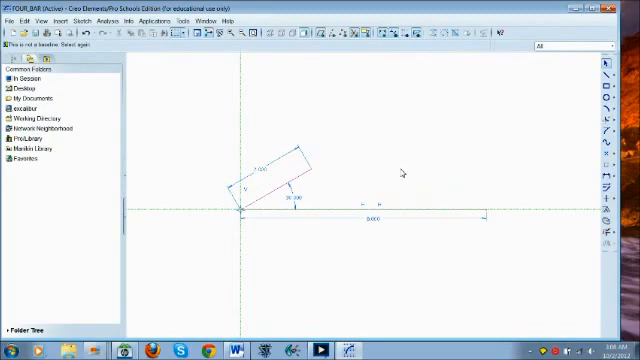
{"action": "mouse_move", "coordinate": [440, 188]}
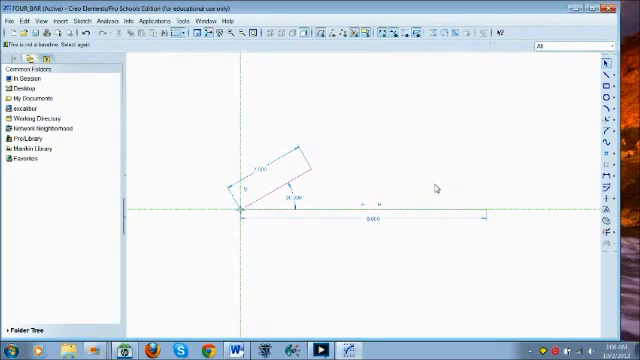
{"action": "mouse_move", "coordinate": [592, 114]}
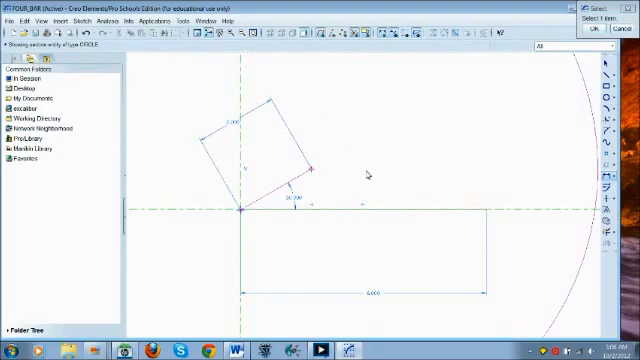
{"action": "mouse_move", "coordinate": [480, 216]}
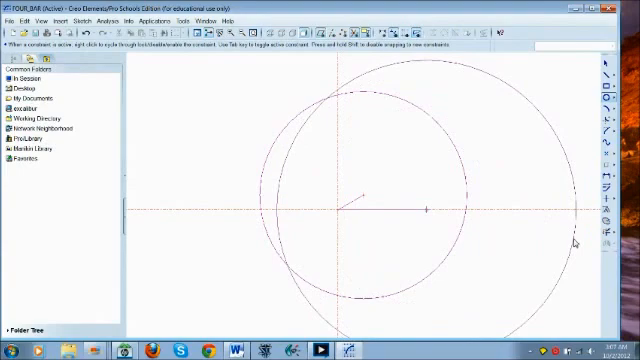
{"action": "mouse_move", "coordinate": [452, 206]}
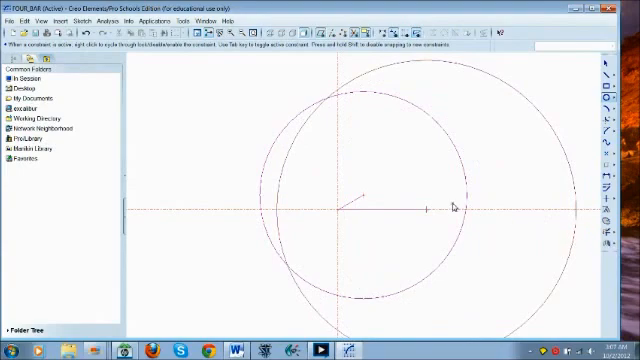
{"action": "mouse_move", "coordinate": [288, 140]}
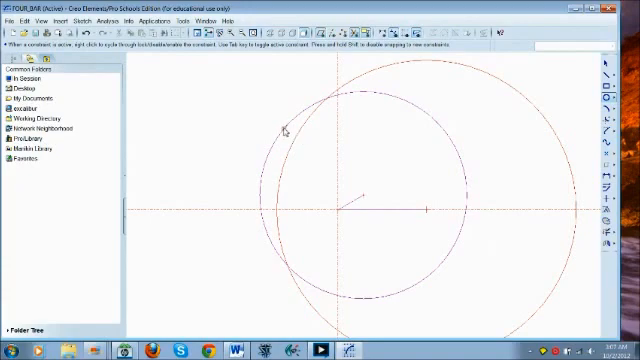
{"action": "mouse_move", "coordinate": [280, 130]}
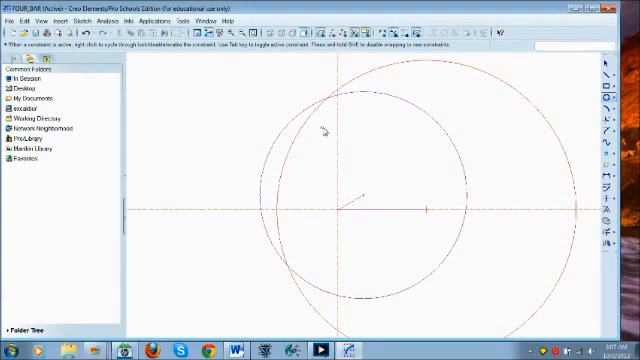
{"action": "mouse_move", "coordinate": [484, 140]}
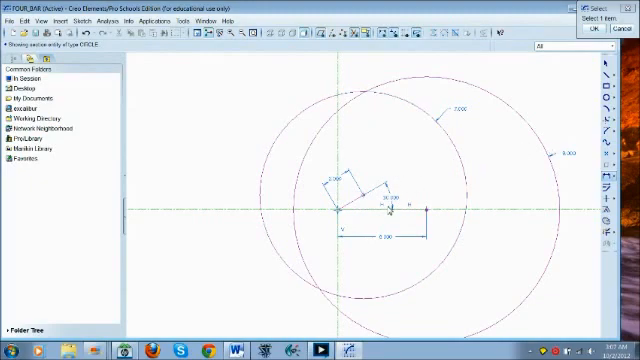
{"action": "mouse_move", "coordinate": [348, 138]}
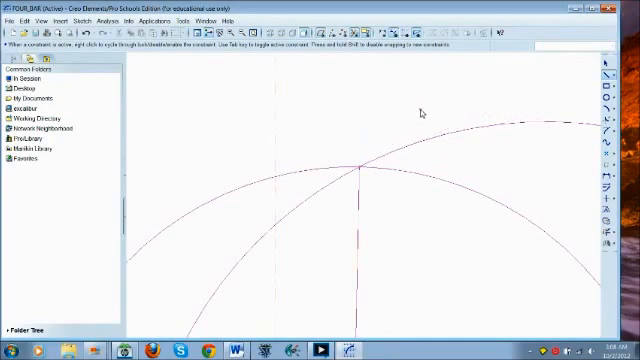
{"action": "mouse_move", "coordinate": [336, 168]}
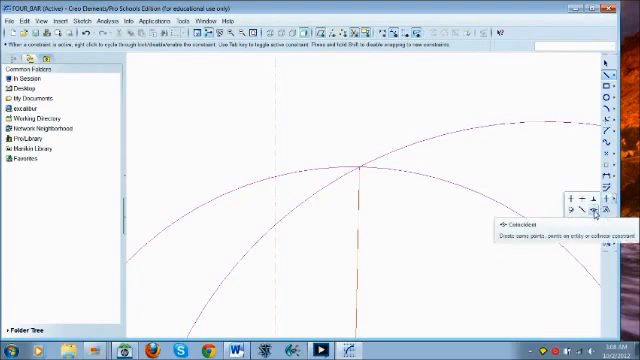
{"action": "mouse_move", "coordinate": [418, 172]}
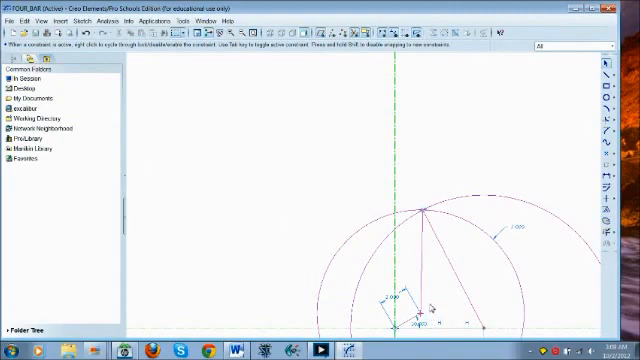
{"action": "mouse_move", "coordinate": [432, 302]}
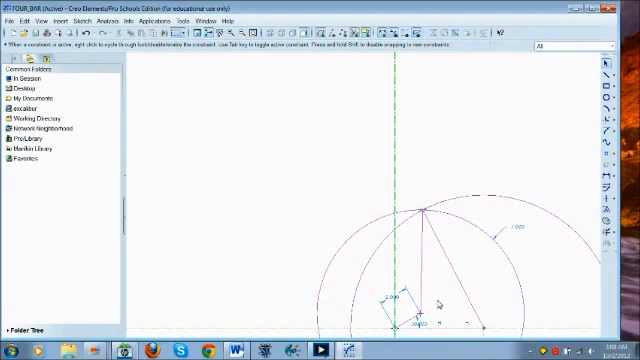
{"action": "mouse_move", "coordinate": [590, 84]}
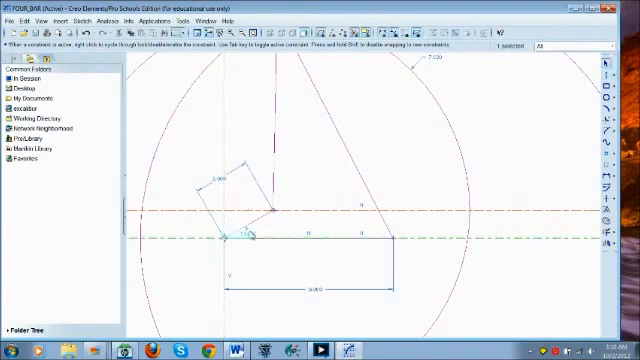
{"action": "mouse_move", "coordinate": [524, 168]}
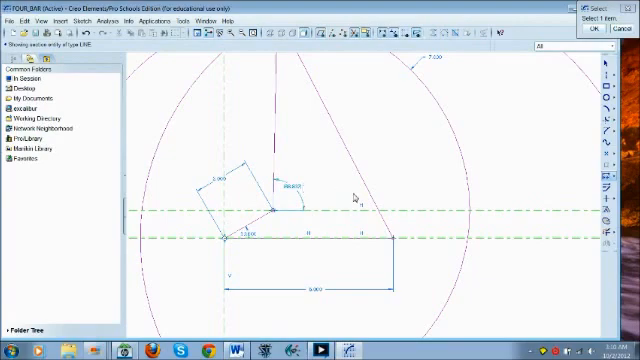
{"action": "mouse_move", "coordinate": [508, 140]}
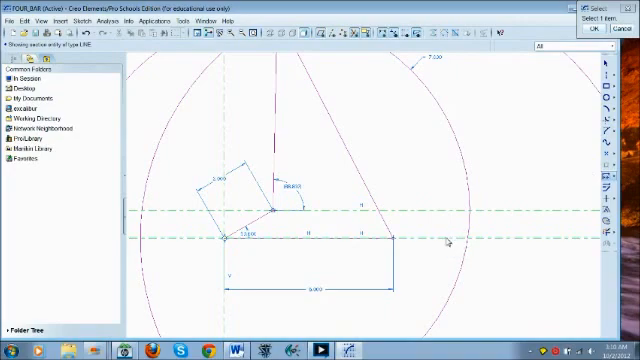
{"action": "mouse_move", "coordinate": [448, 242]}
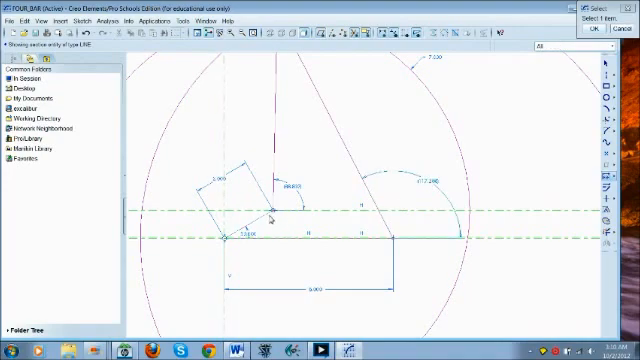
{"action": "mouse_move", "coordinate": [304, 200]}
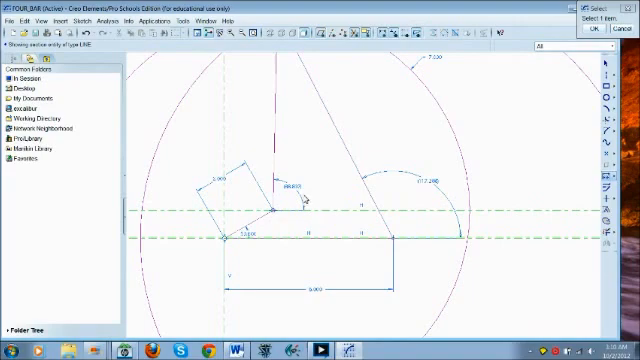
{"action": "mouse_move", "coordinate": [312, 178]}
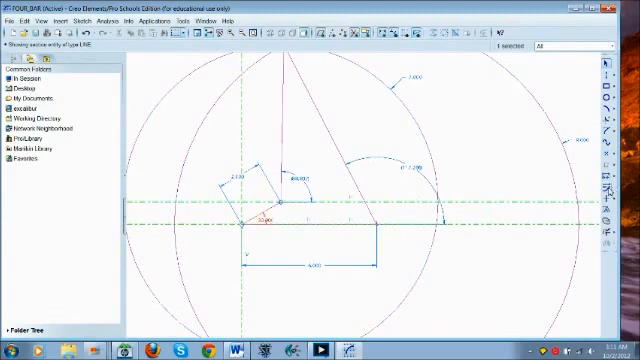
{"action": "mouse_move", "coordinate": [612, 192]}
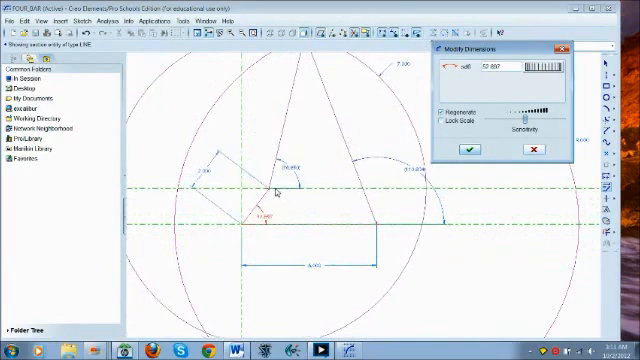
{"action": "mouse_move", "coordinate": [284, 204]}
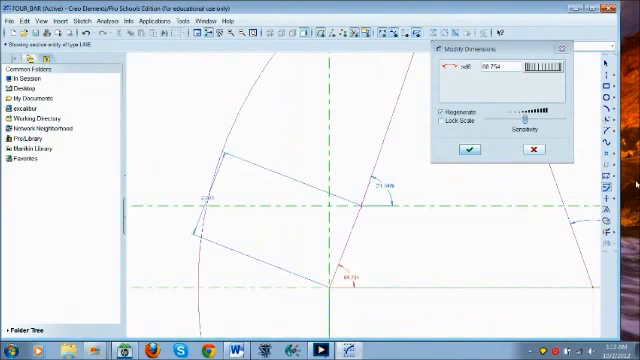
Accept the new crank angle in Modify Dimensions so the linkage regenerates
{"action": "left_click", "coordinate": [468, 148]}
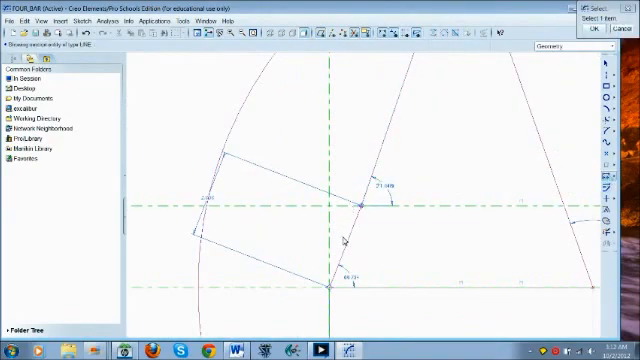
{"action": "mouse_move", "coordinate": [356, 244]}
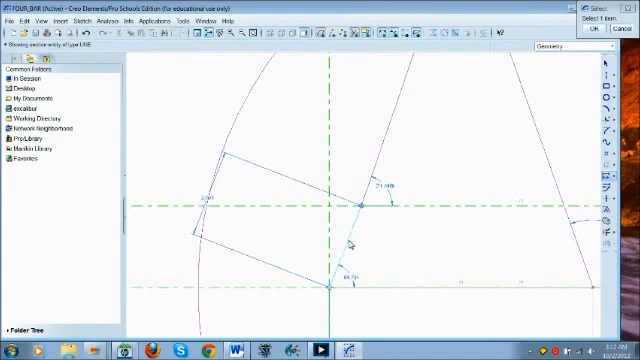
{"action": "mouse_move", "coordinate": [362, 176]}
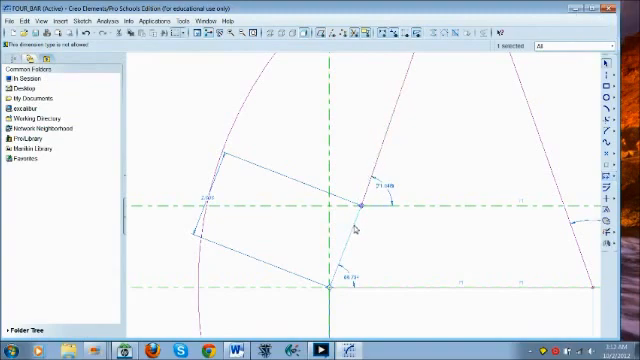
{"action": "mouse_move", "coordinate": [362, 178]}
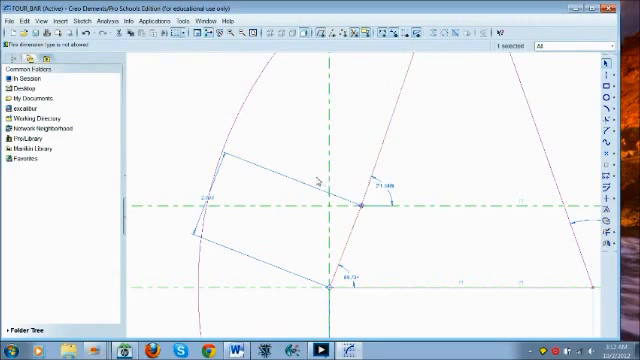
{"action": "mouse_move", "coordinate": [360, 228]}
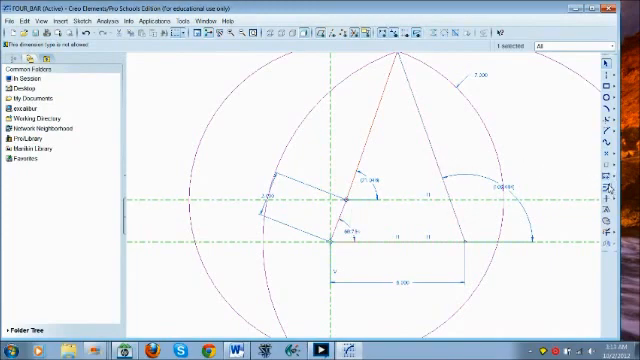
Begin editing the crank angle dimension at the crank joint
{"action": "double_click", "coordinate": [344, 228]}
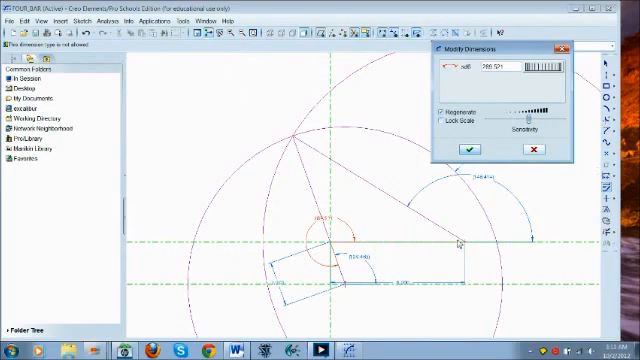
{"action": "mouse_move", "coordinate": [336, 268]}
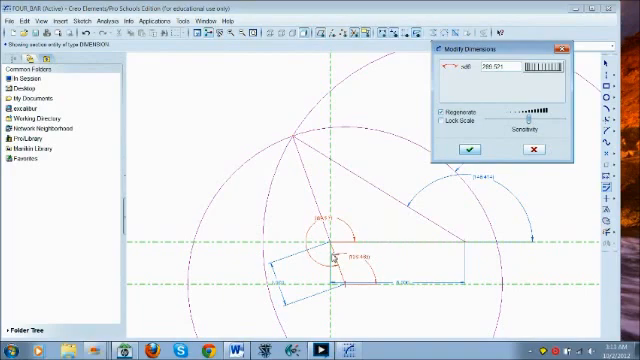
{"action": "mouse_move", "coordinate": [420, 222]}
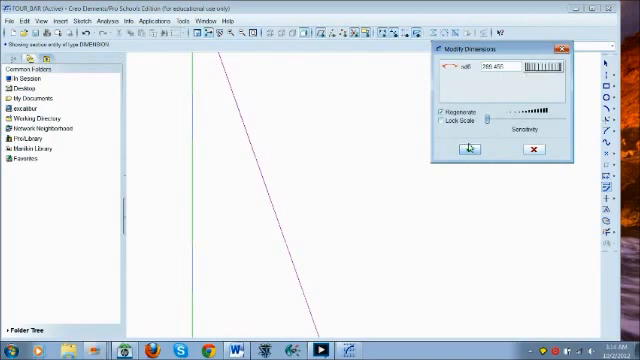
Accept the modified crank angle so the sketch regenerates in its rotated position
{"action": "left_click", "coordinate": [468, 148]}
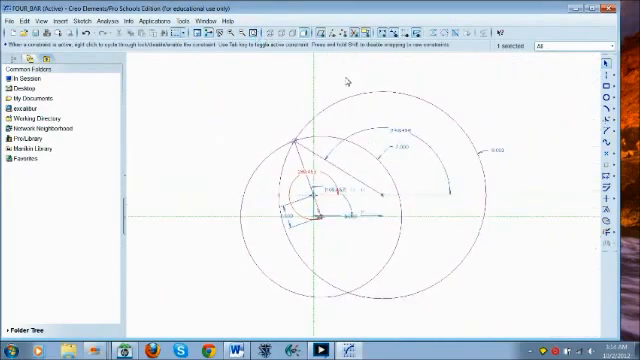
{"action": "mouse_move", "coordinate": [348, 112]}
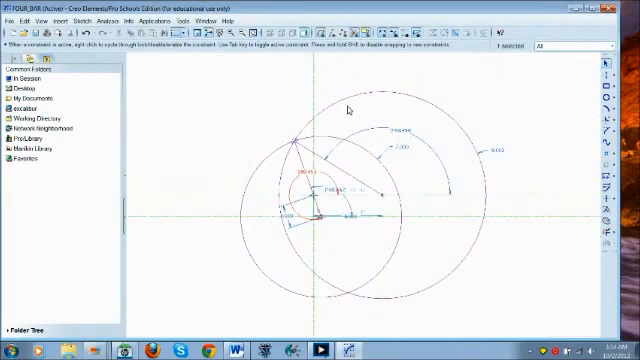
{"action": "mouse_move", "coordinate": [416, 158]}
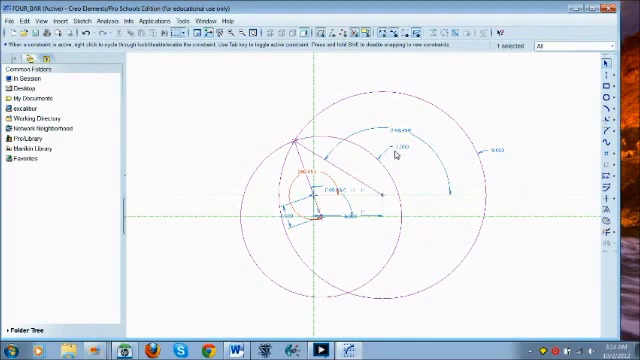
{"action": "mouse_move", "coordinate": [444, 162]}
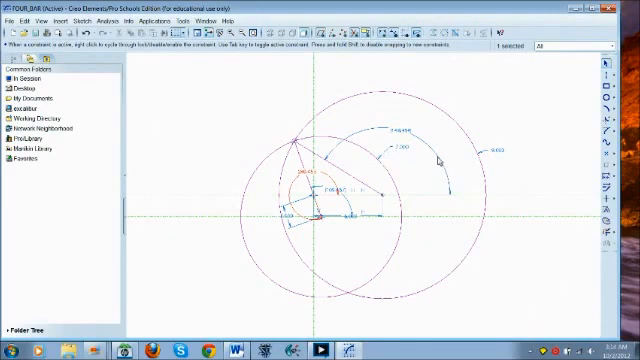
{"action": "mouse_move", "coordinate": [330, 176]}
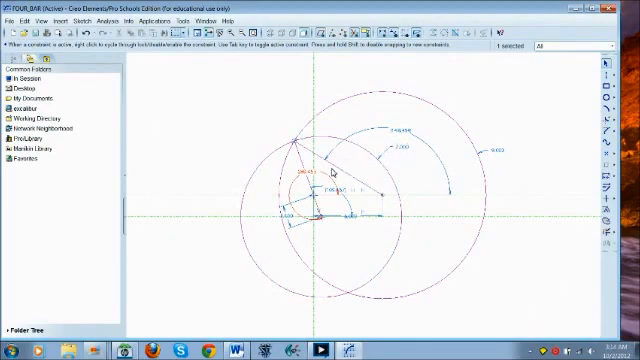